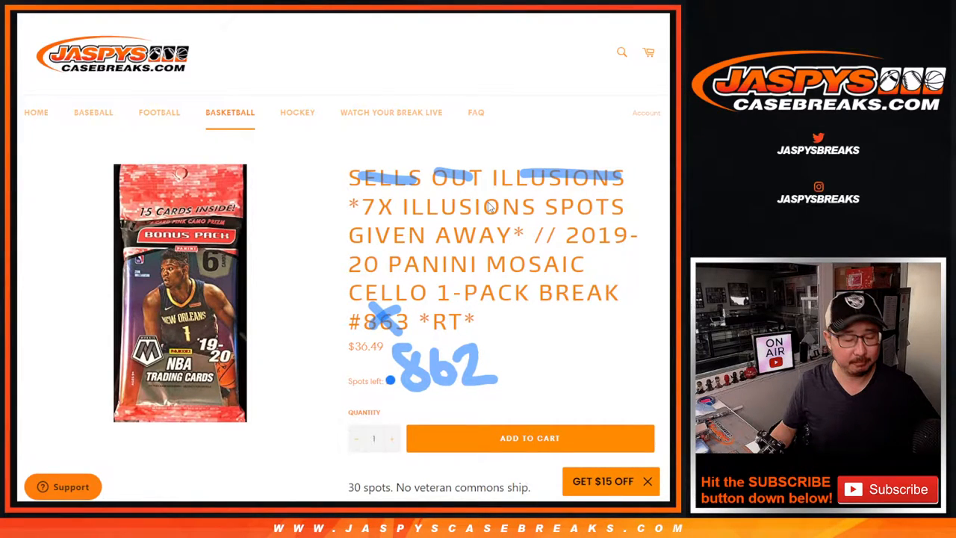
mouse_move(590, 247)
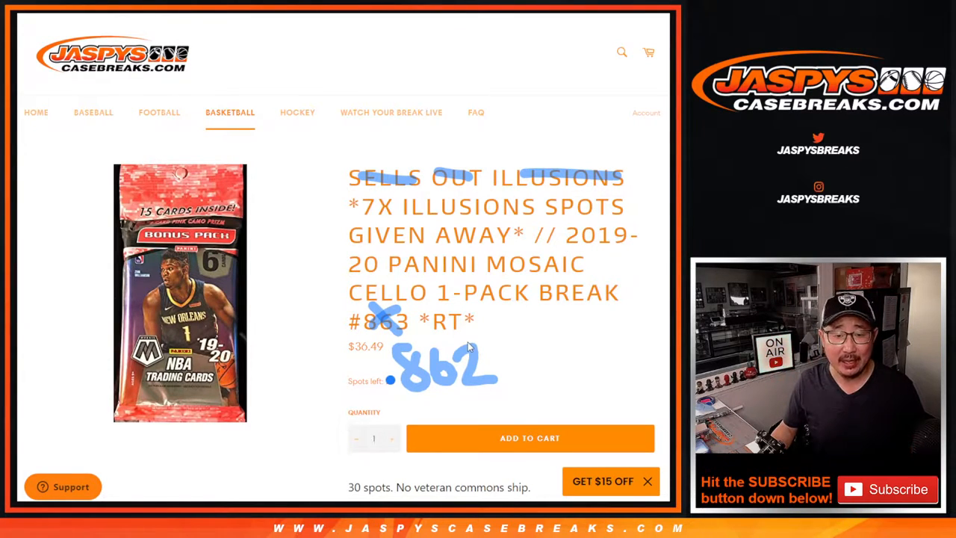
mouse_move(523, 359)
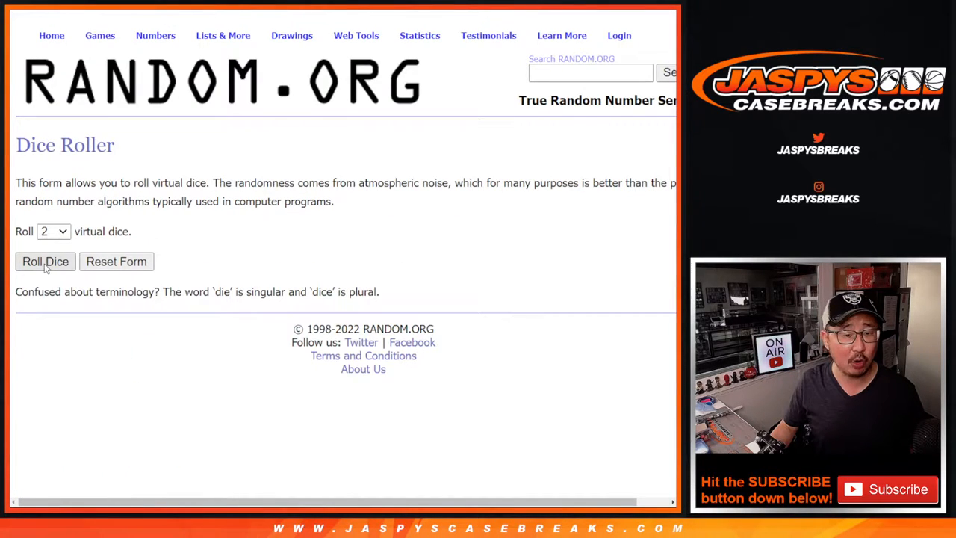
- Roll the two dice, then shuffle the 30 entrant names seven times
left_click(45, 261)
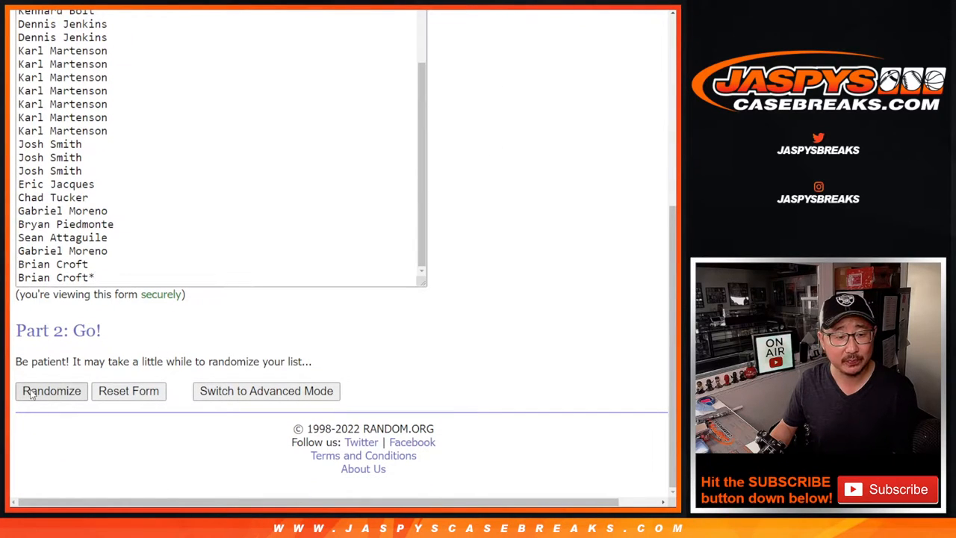
left_click(50, 391)
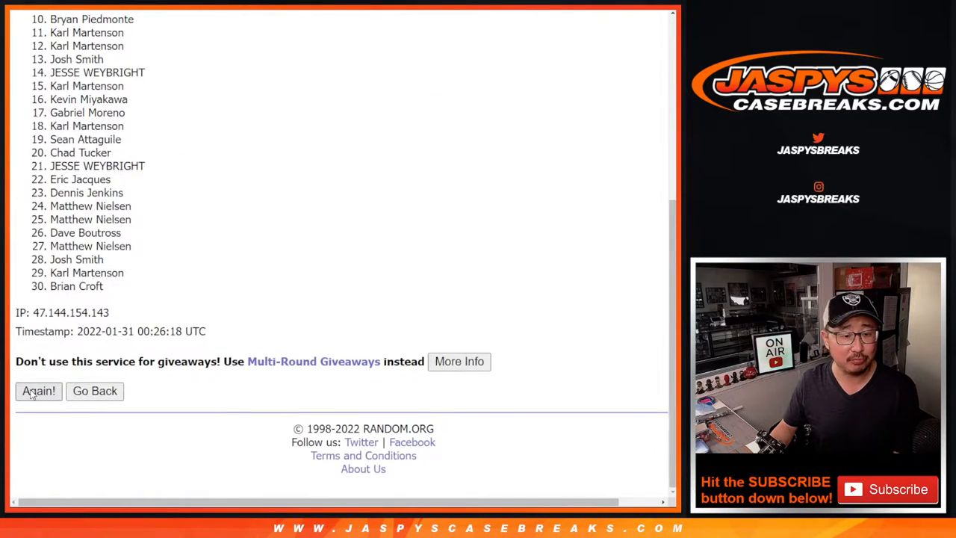
left_click(38, 391)
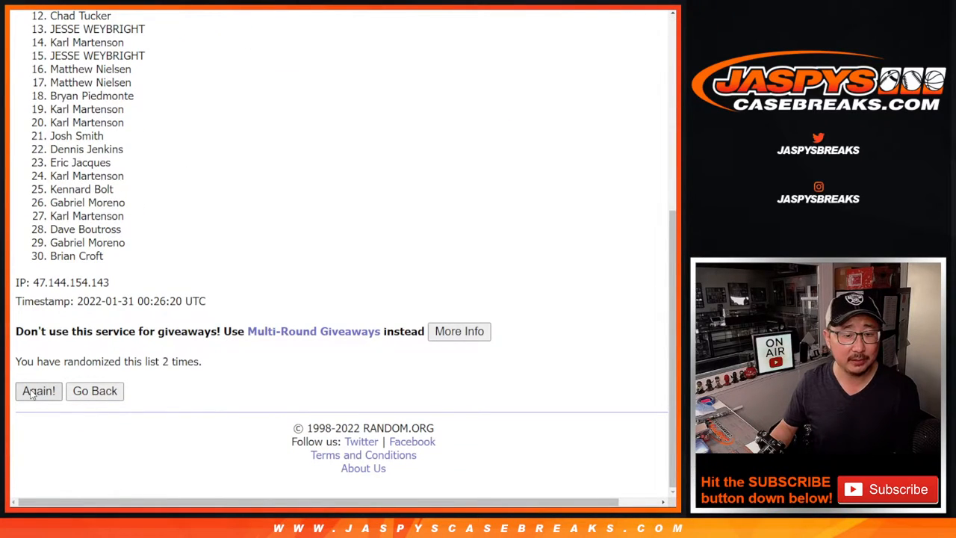
left_click(38, 390)
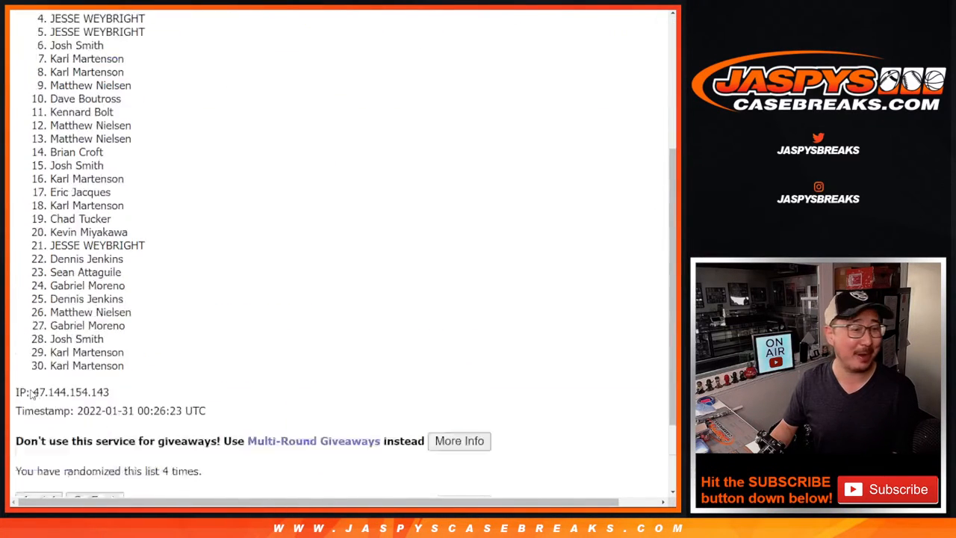
left_click(38, 391)
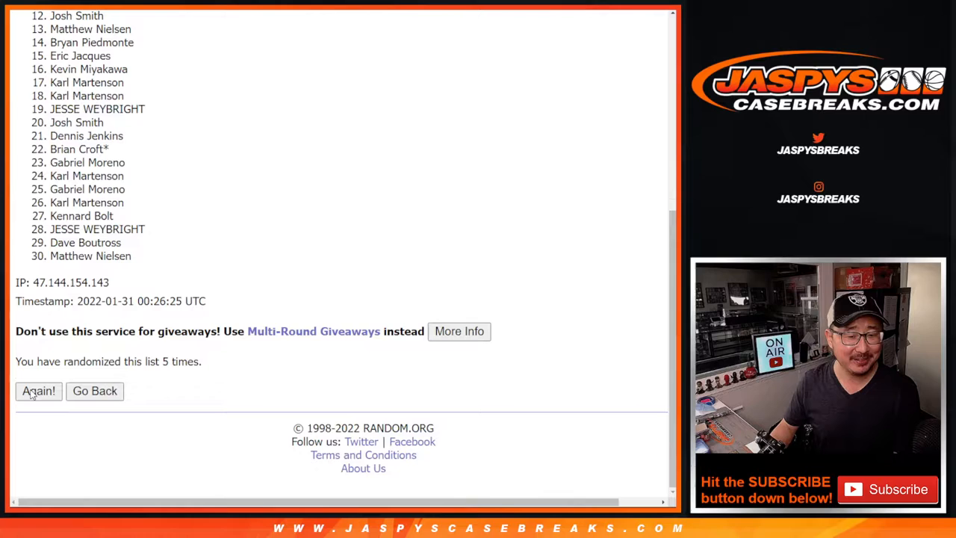
left_click(38, 390)
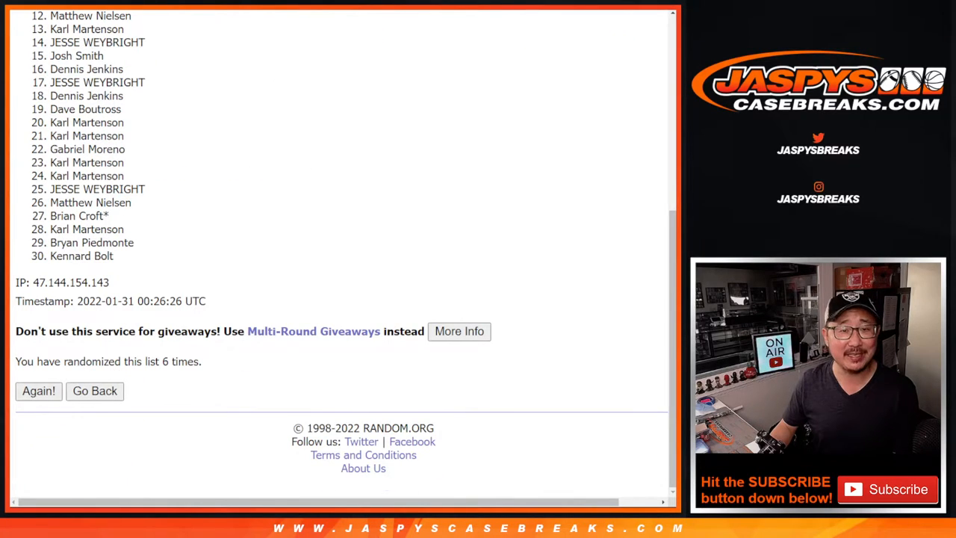
left_click(38, 391)
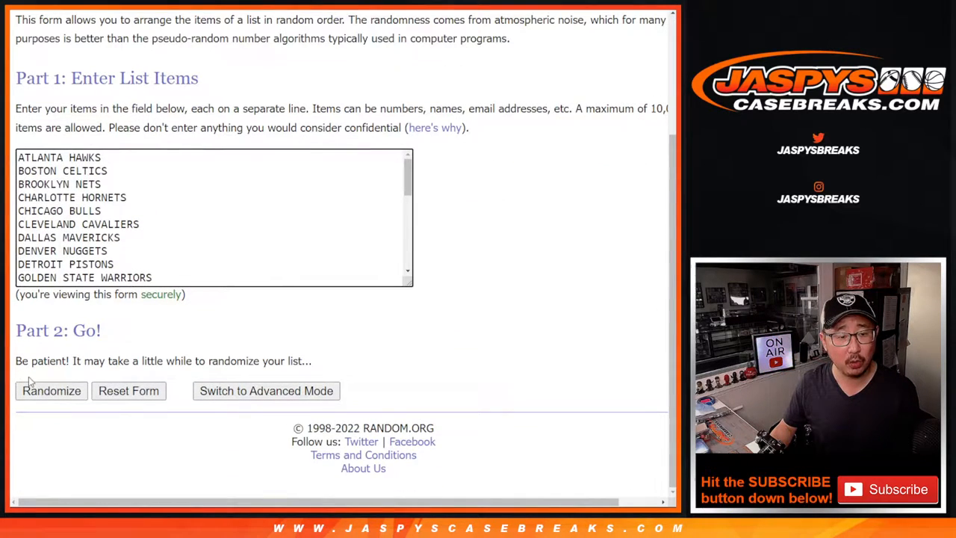
- Randomize the 30 NBA teams, repeating with Again! up to the seventh shuffle
left_click(51, 390)
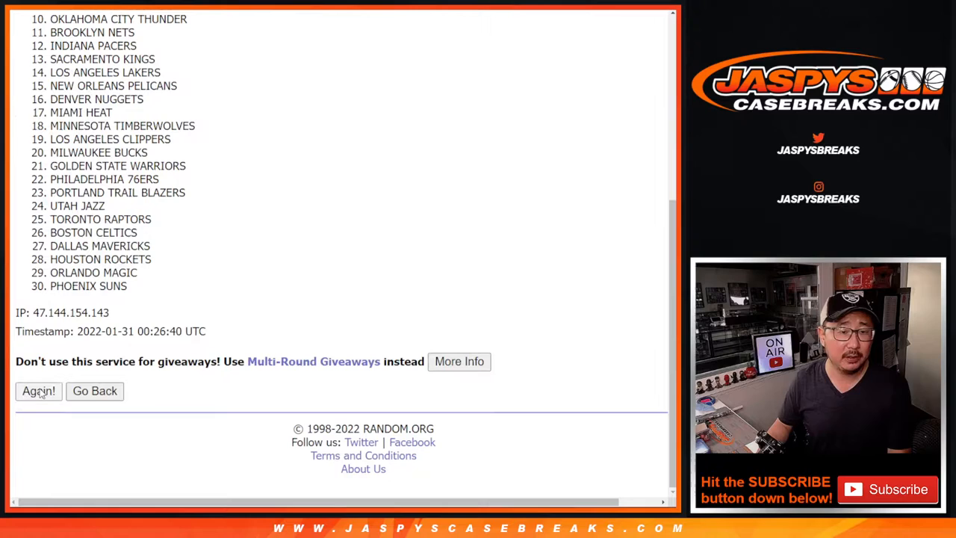
left_click(38, 391)
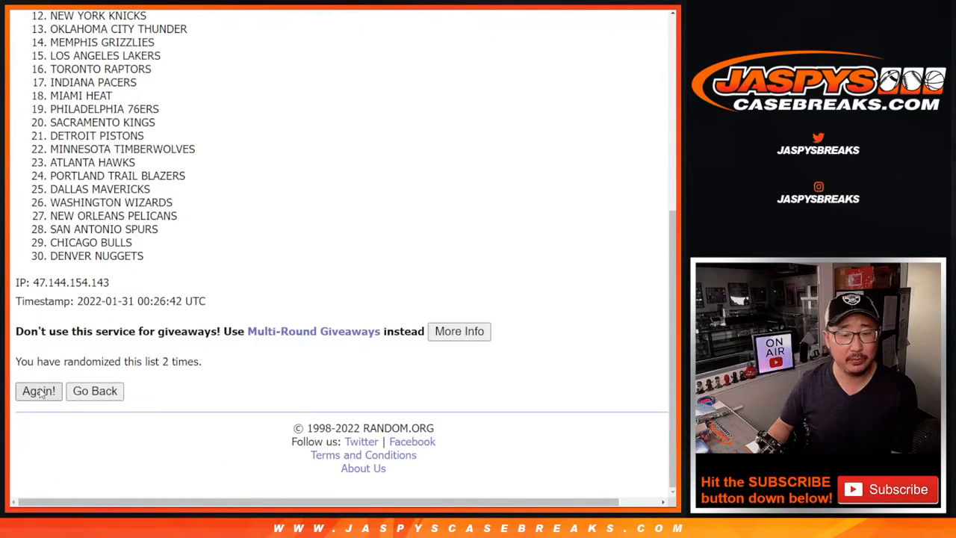
left_click(39, 390)
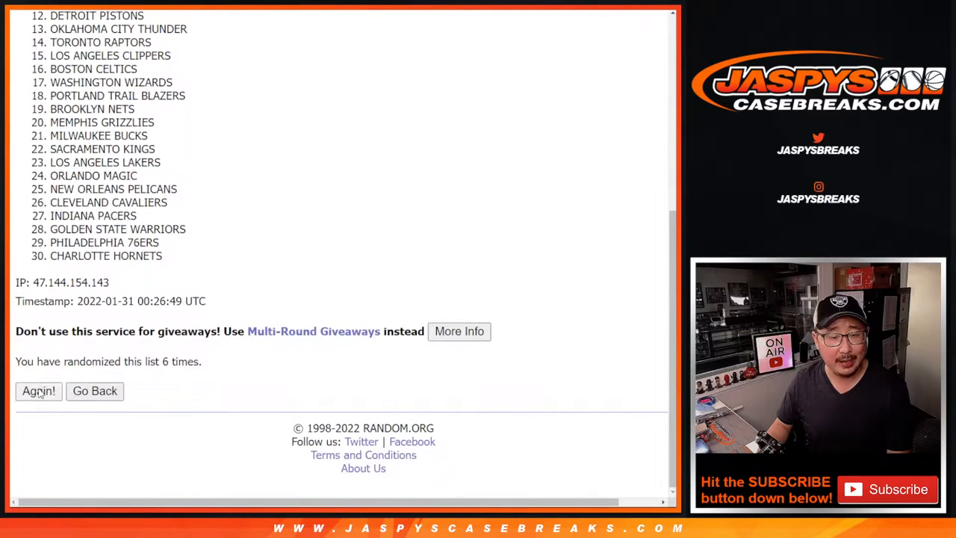
left_click(38, 391)
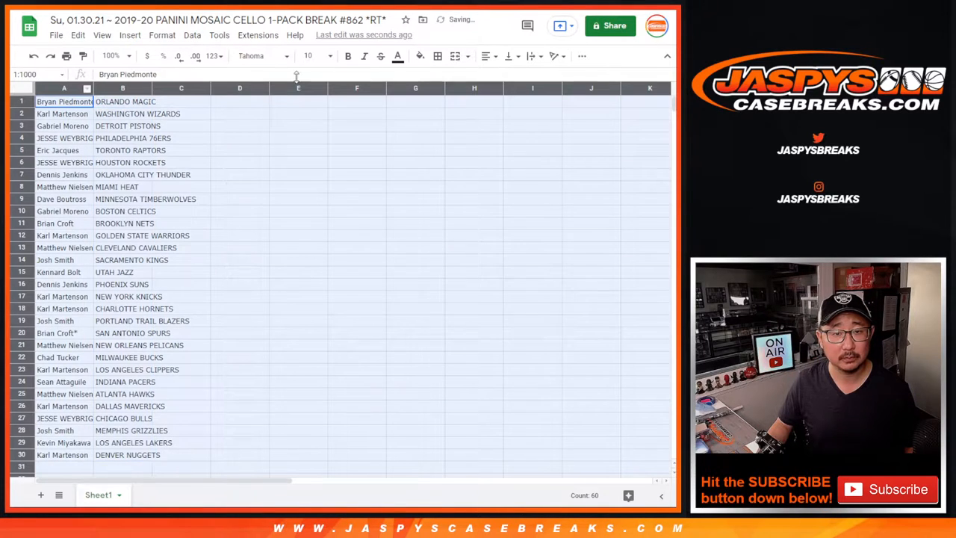
- Set the sheet text size to 12
left_click(327, 55)
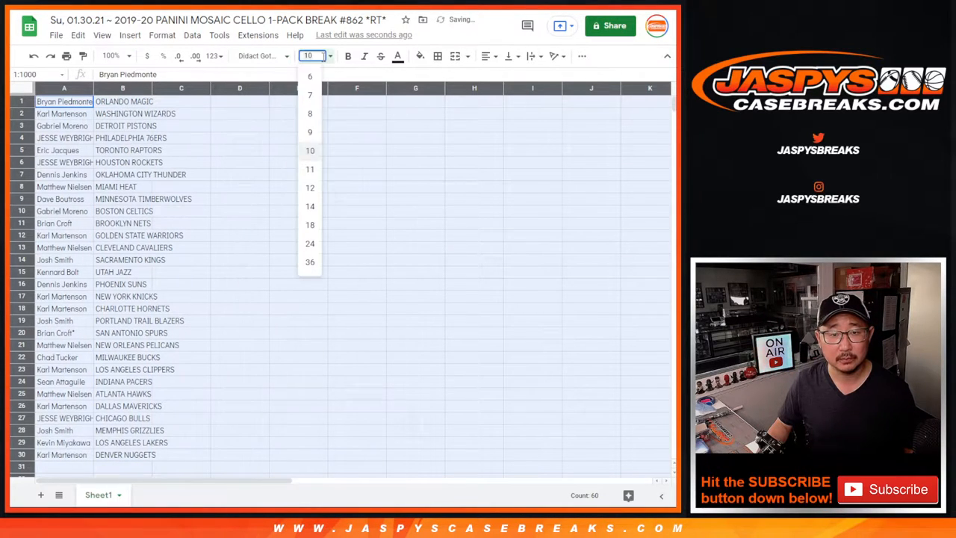
left_click(112, 55)
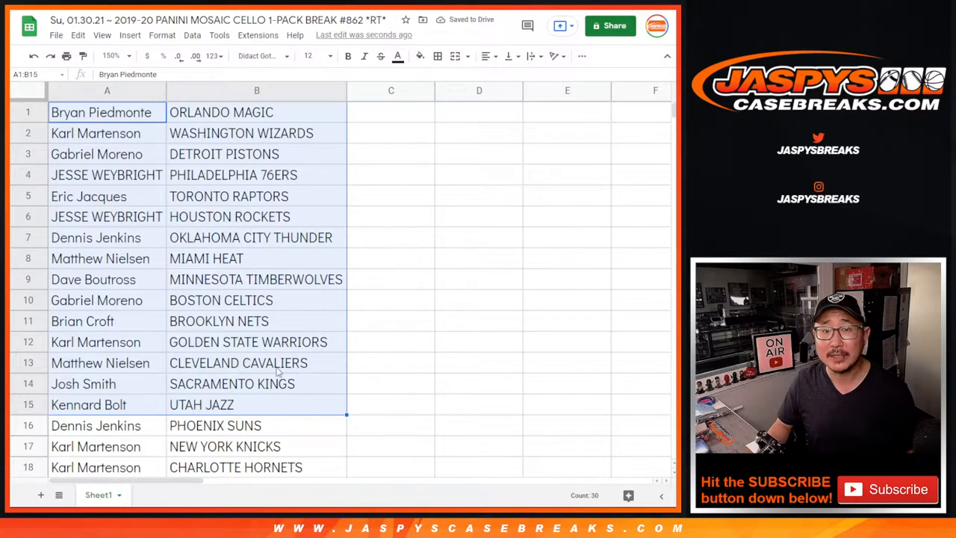
scroll("down", 3)
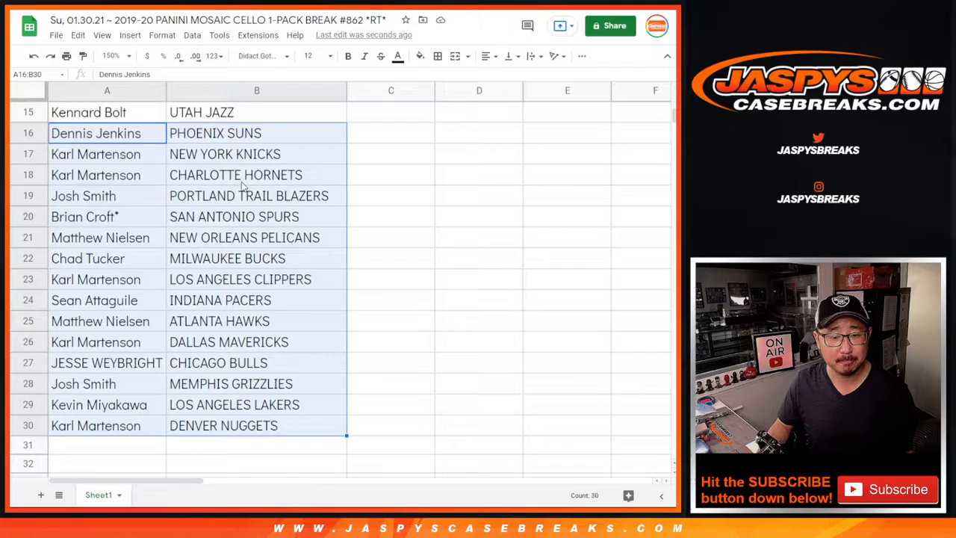
left_click(112, 56)
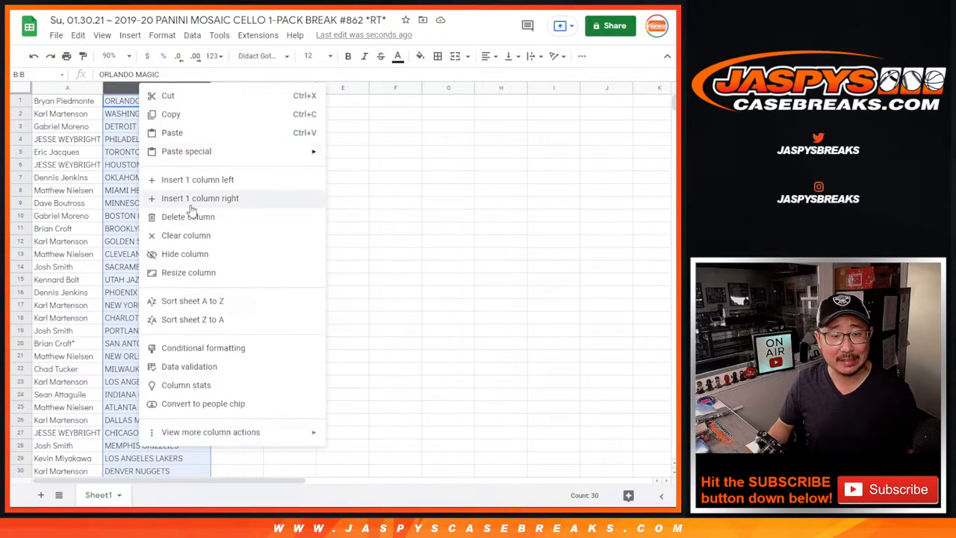
- Sort the sheet A to Z by team name and apply all borders to the list
left_click(193, 300)
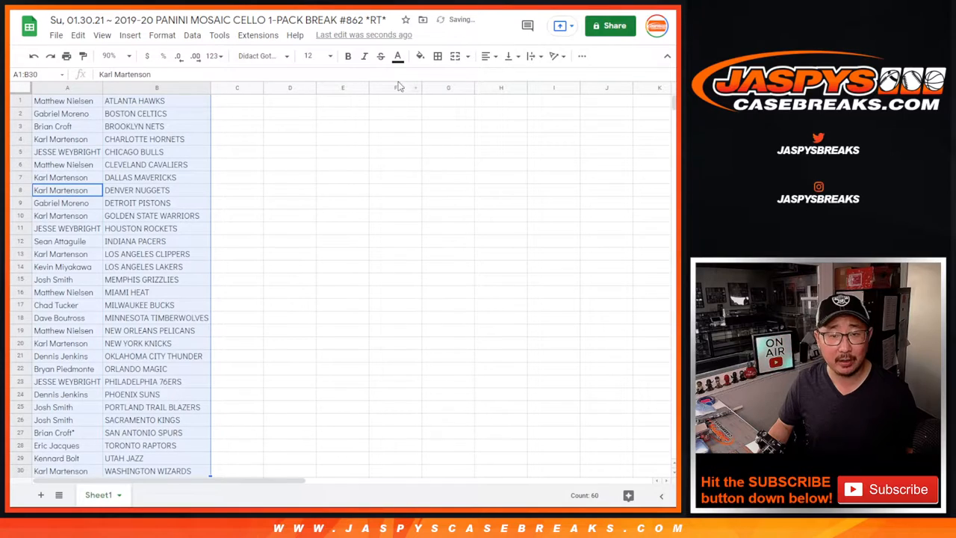
left_click(438, 56)
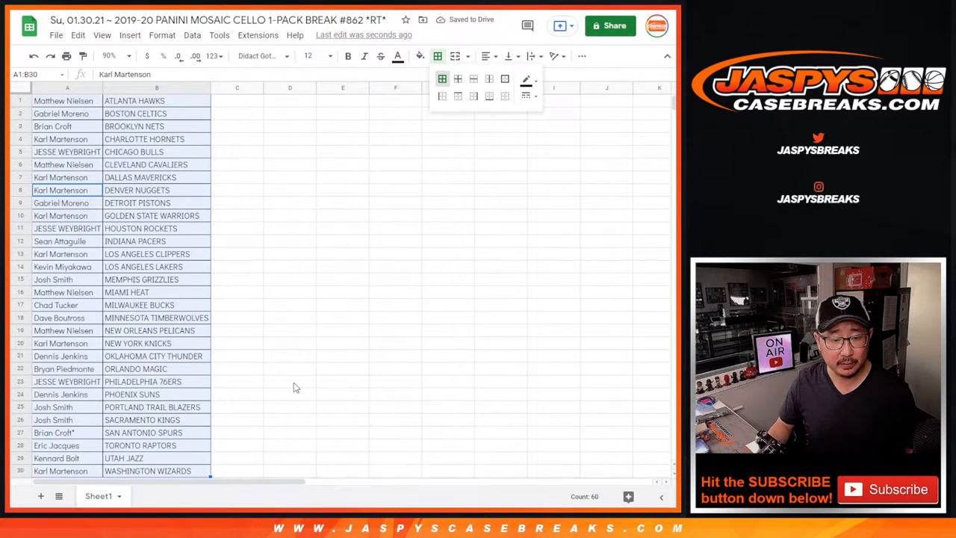
left_click(66, 56)
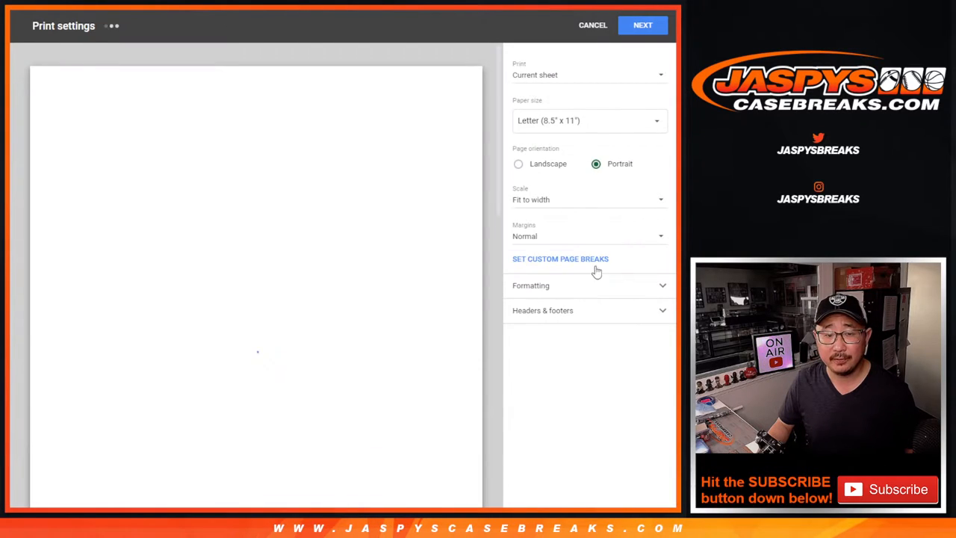
- Print the bordered team sheet with the workbook title as header
left_click(543, 310)
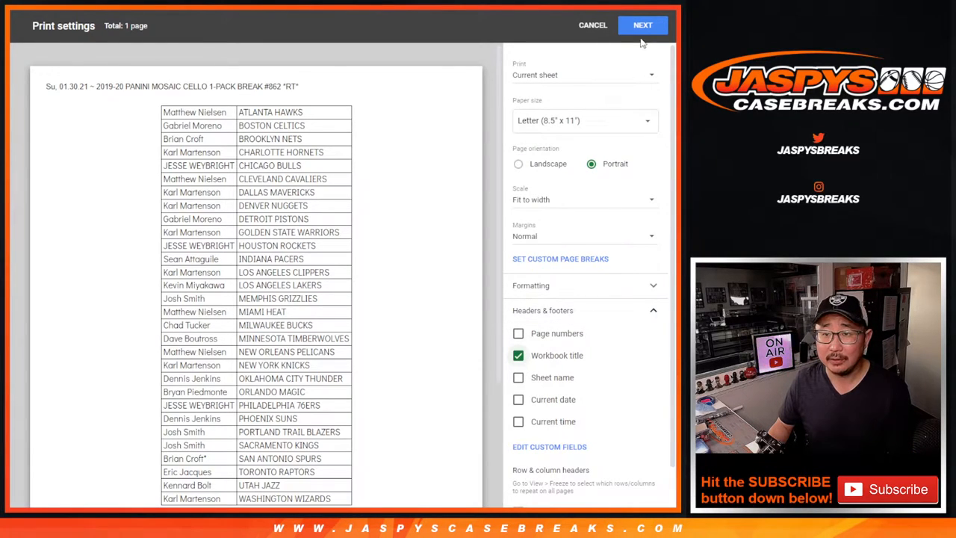
left_click(592, 25)
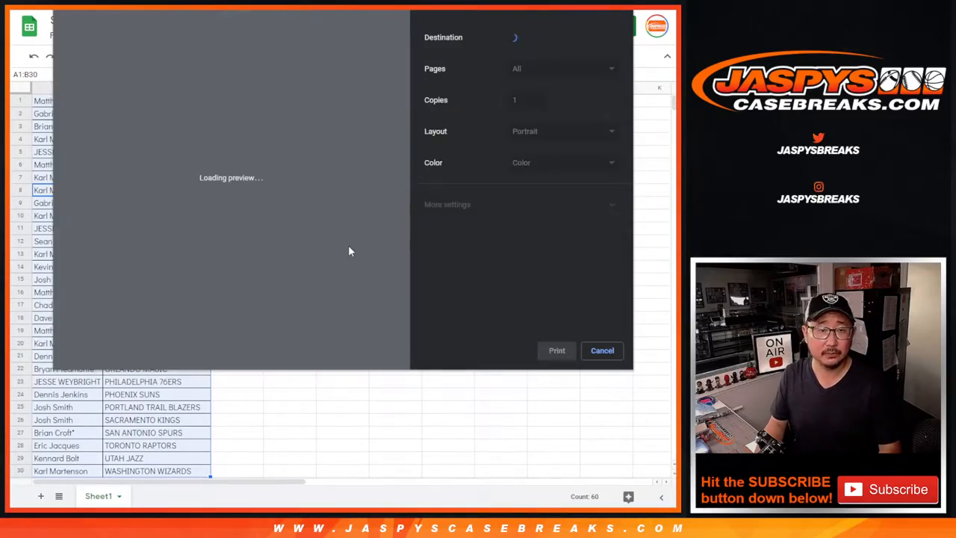
left_click(602, 350)
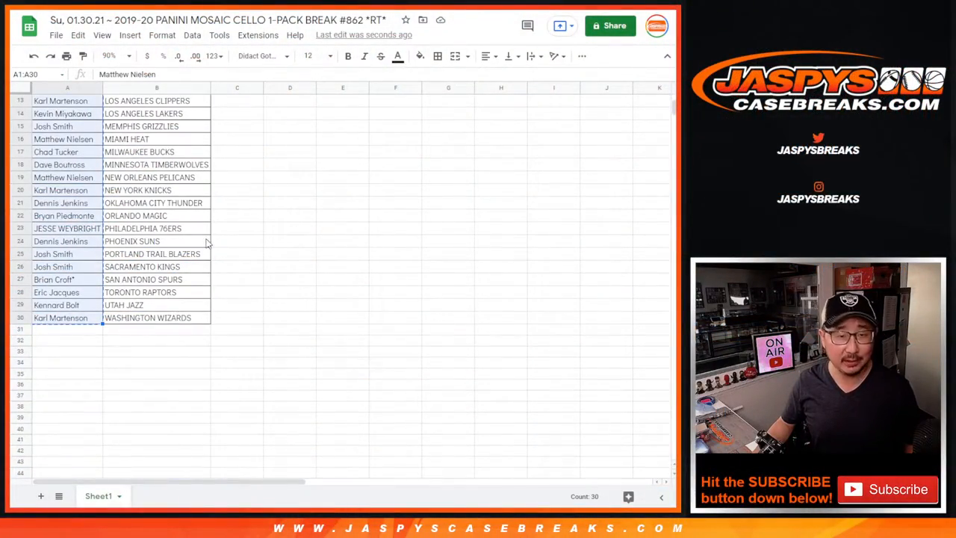
- Scroll back up the team sheet before returning to Random.org
scroll("up", 3)
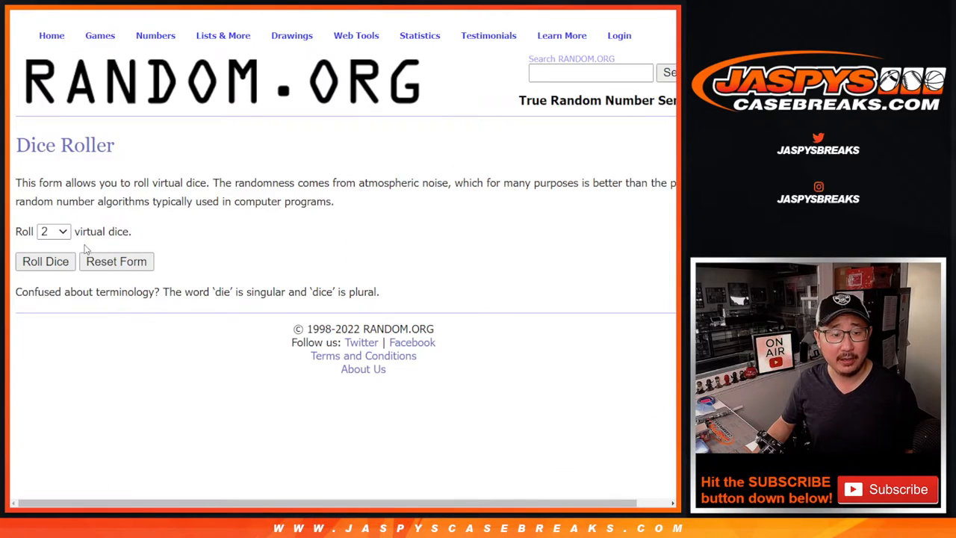
- Randomize the 30 entrant names and repeat until seven shuffles are reached
left_click(45, 261)
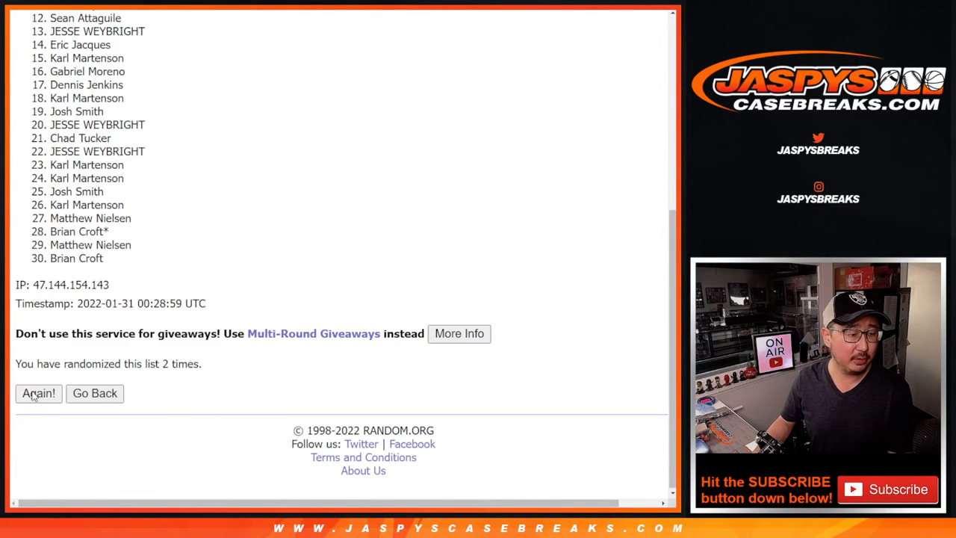
left_click(38, 393)
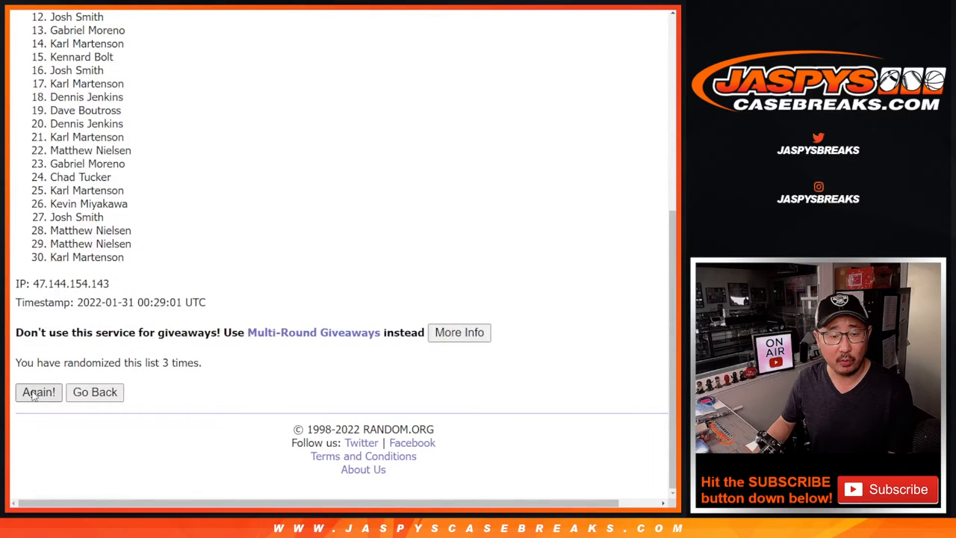
left_click(38, 393)
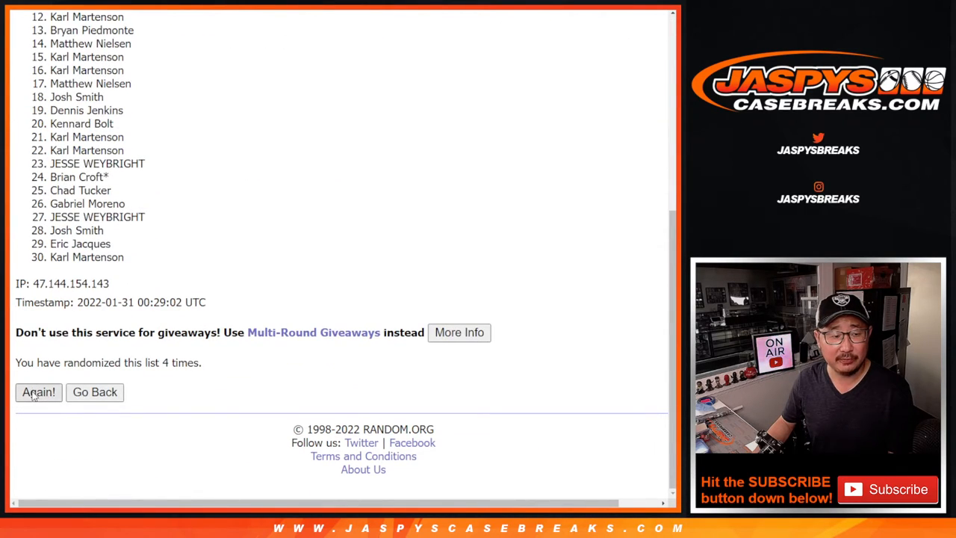
left_click(38, 393)
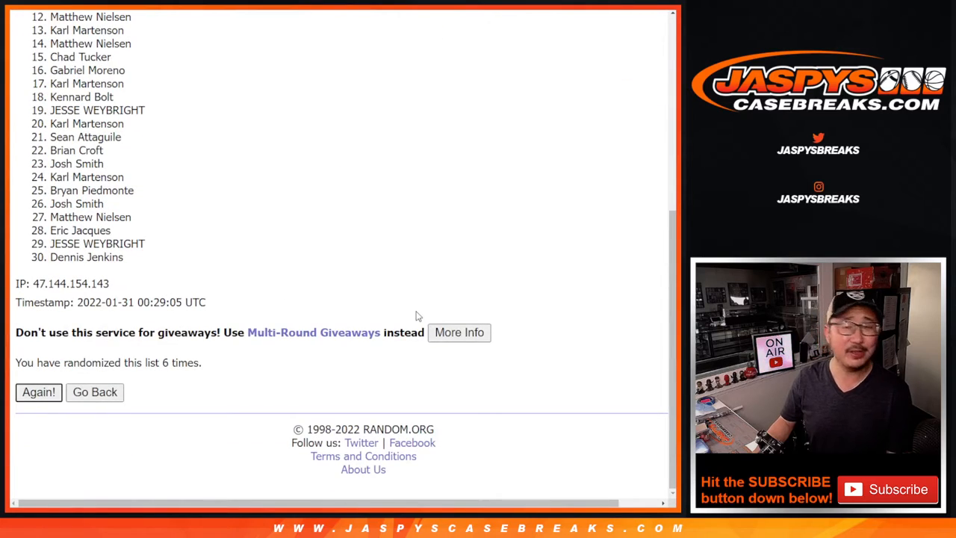
left_click(38, 391)
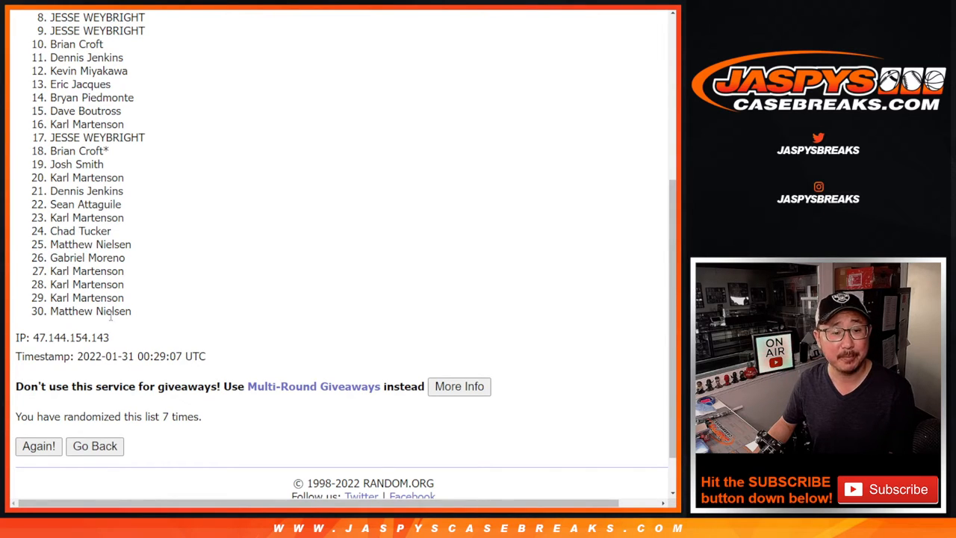
mouse_move(471, 237)
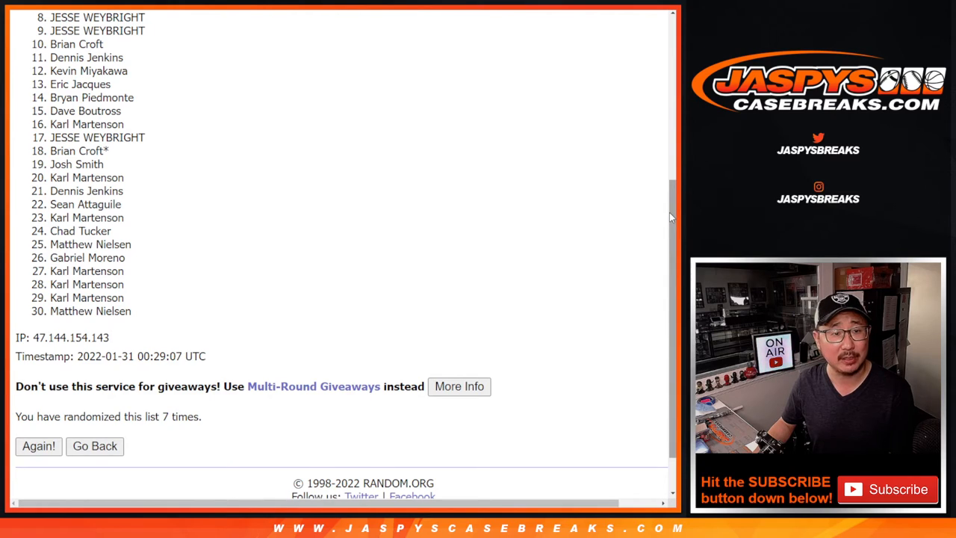
- Highlight entries 1 through 7 of the shuffled entrant list
scroll("down", 3)
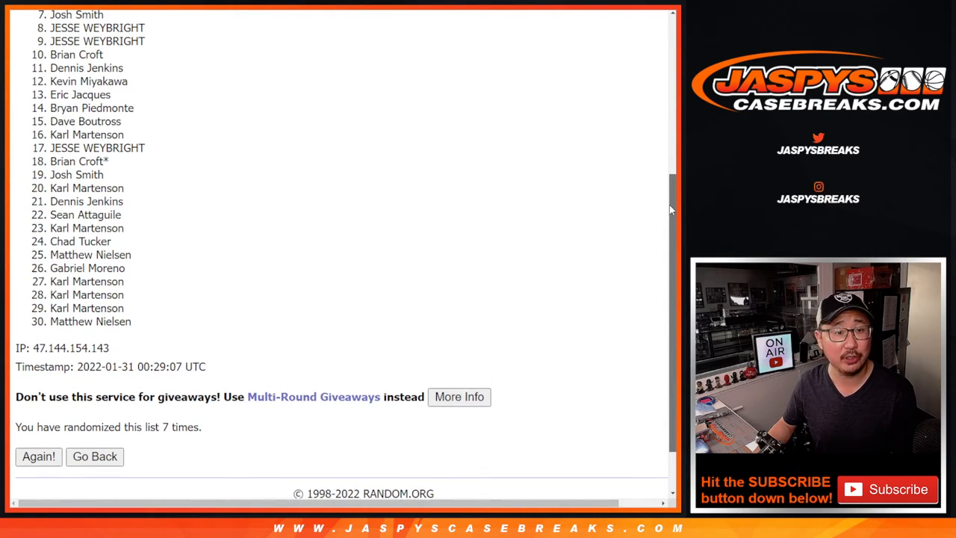
scroll("up", 3)
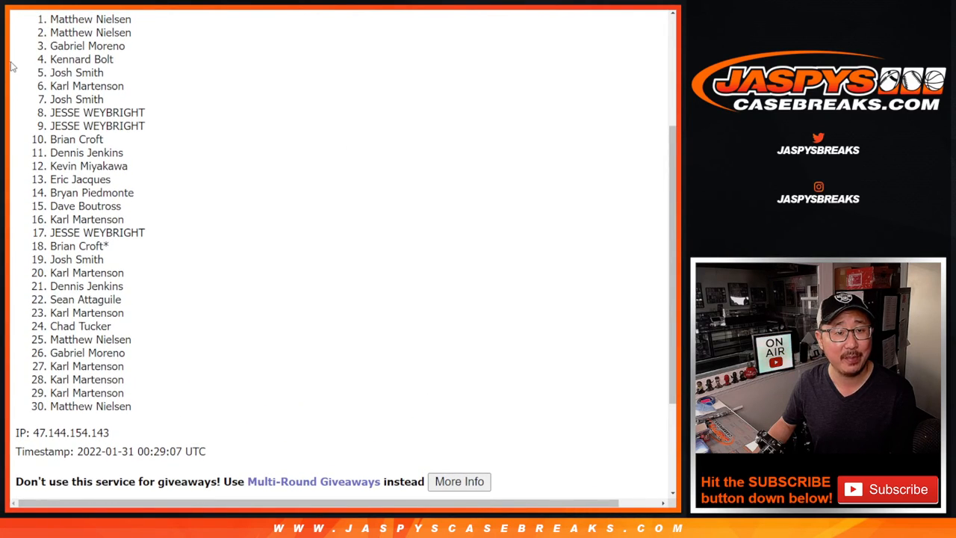
left_click_drag(51, 19, 114, 99)
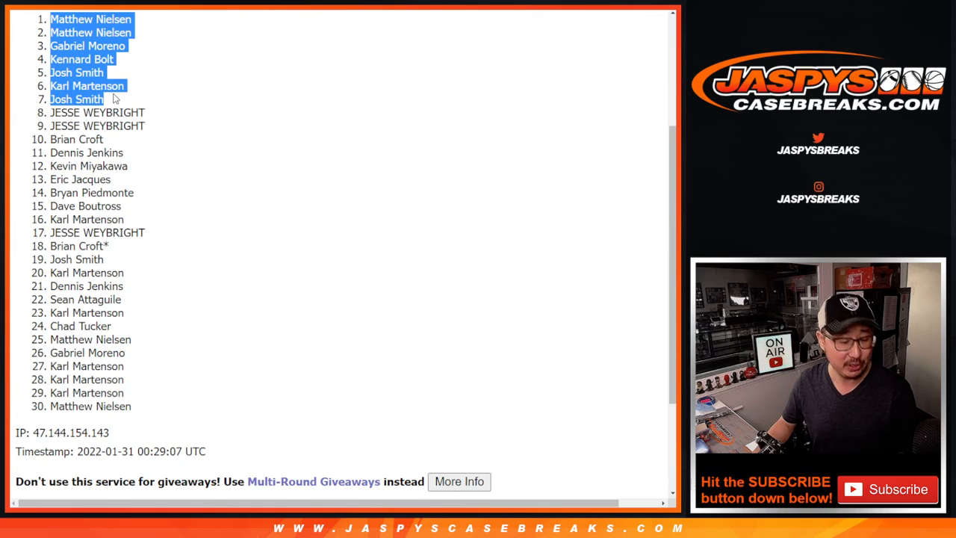